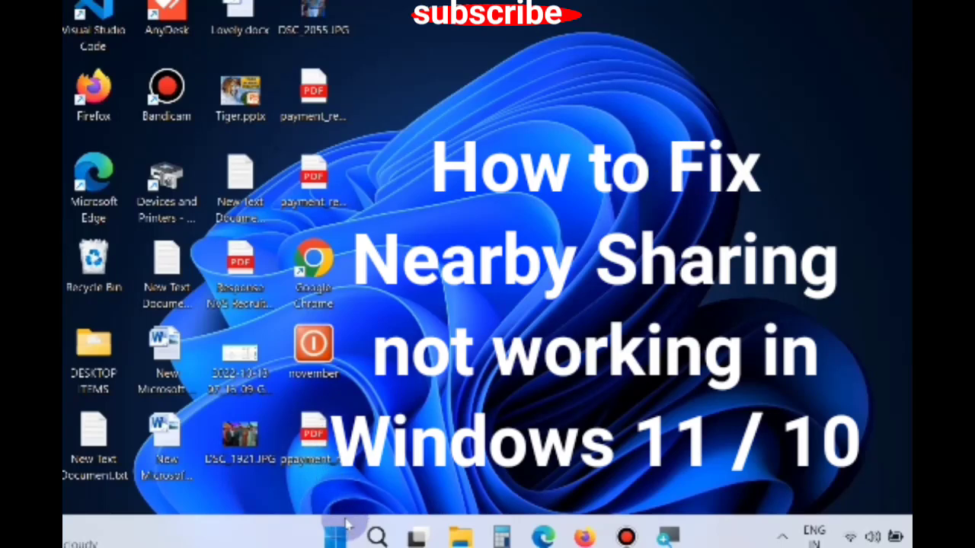
Open Device Manager from the Start button's right-click menu
right_click(335, 536)
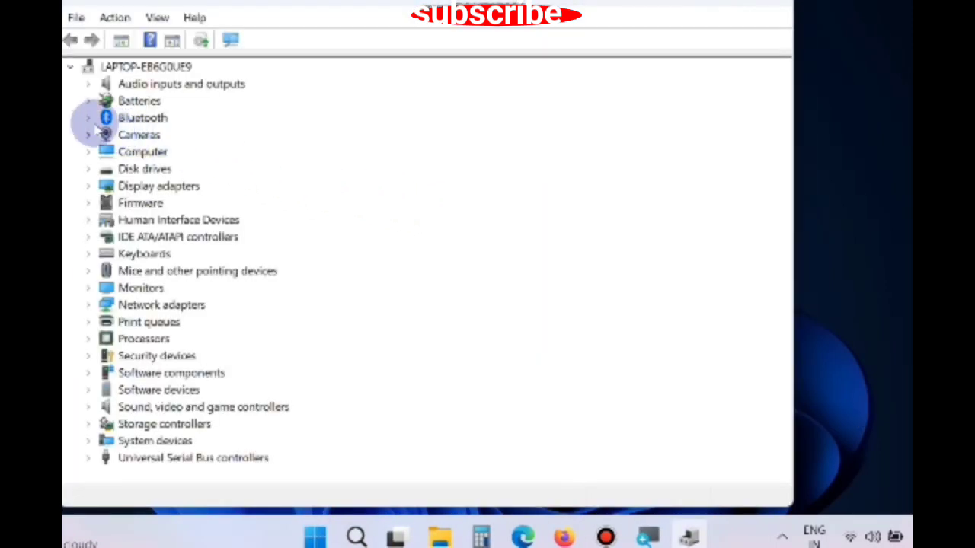
Check the Realtek Bluetooth 5 Adapter's Details for Low Energy Central Role support
right_click(202, 134)
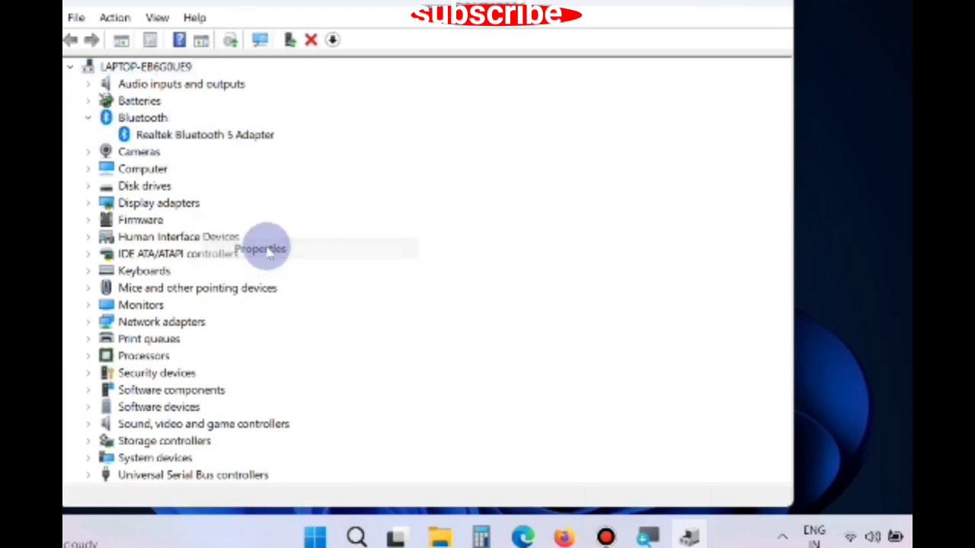
left_click(261, 249)
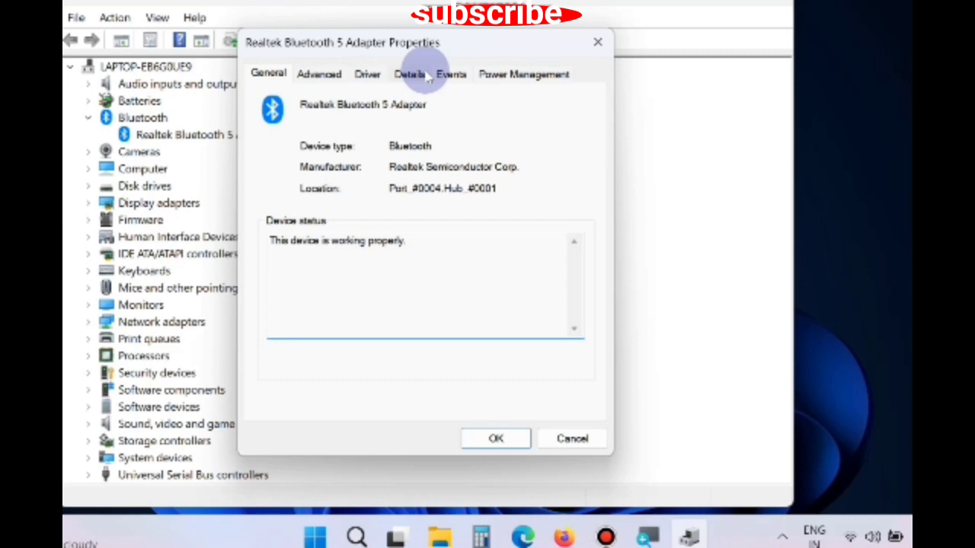
left_click(409, 74)
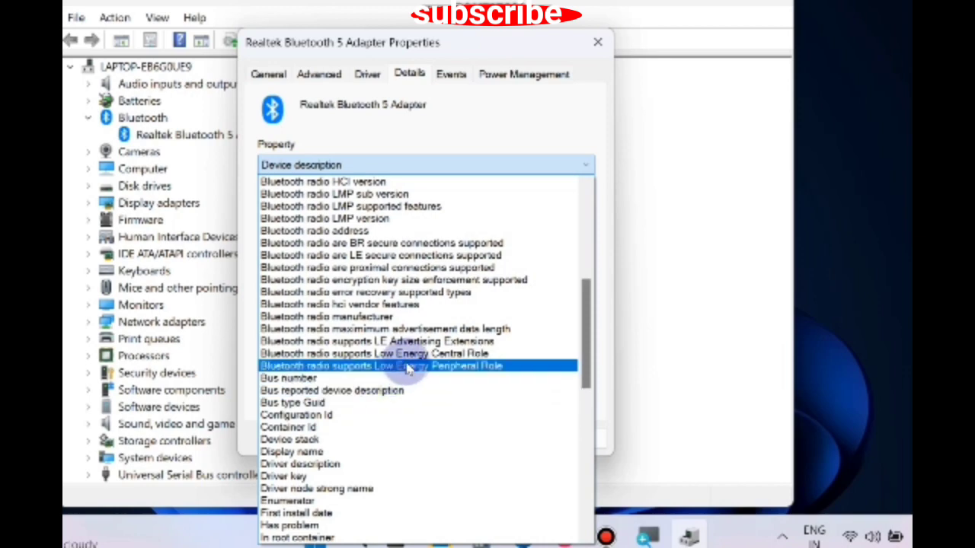
left_click(373, 354)
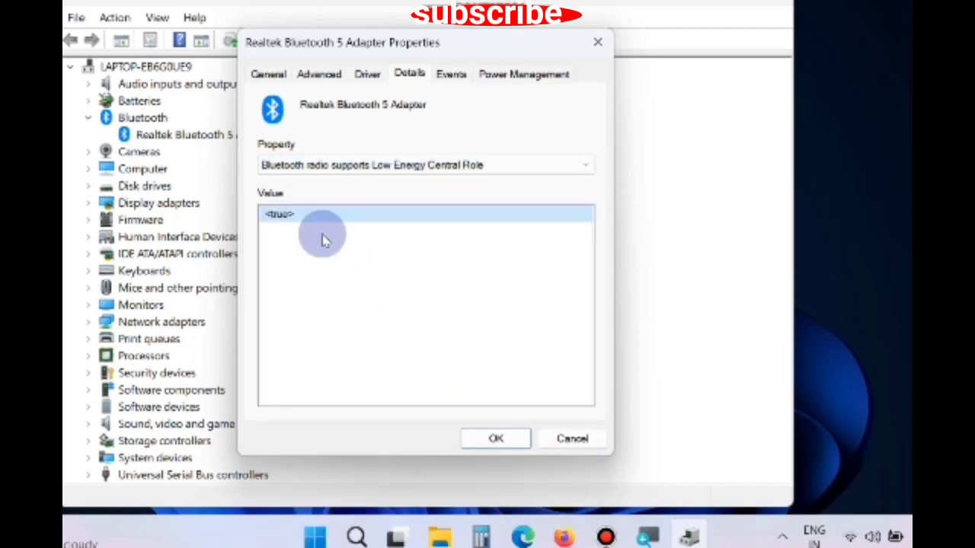
mouse_move(297, 254)
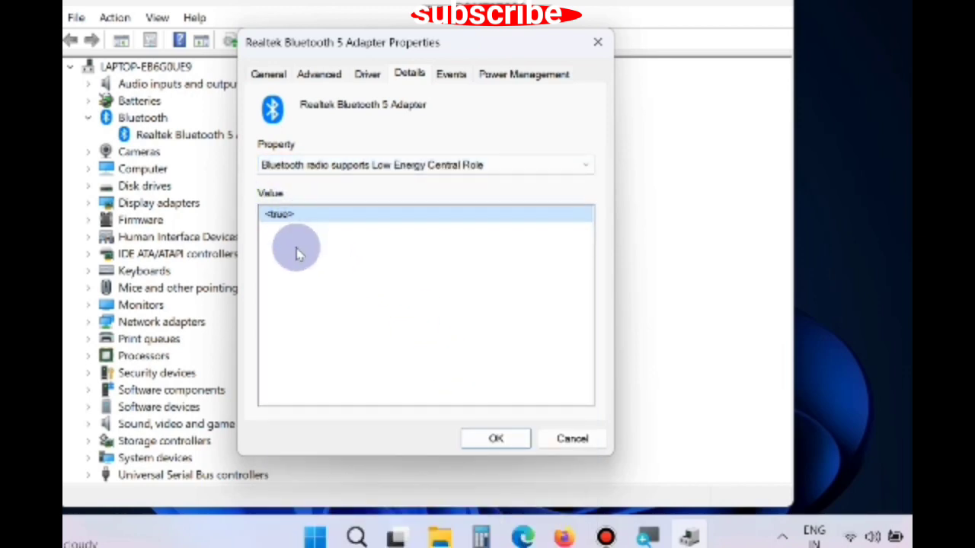
mouse_move(457, 381)
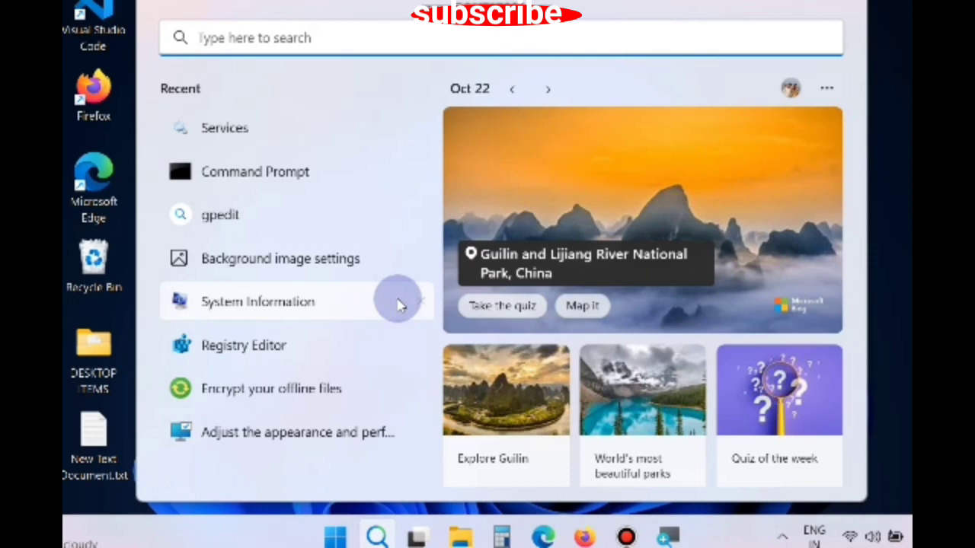
Search for 'services' and launch the Services console
type("serv")
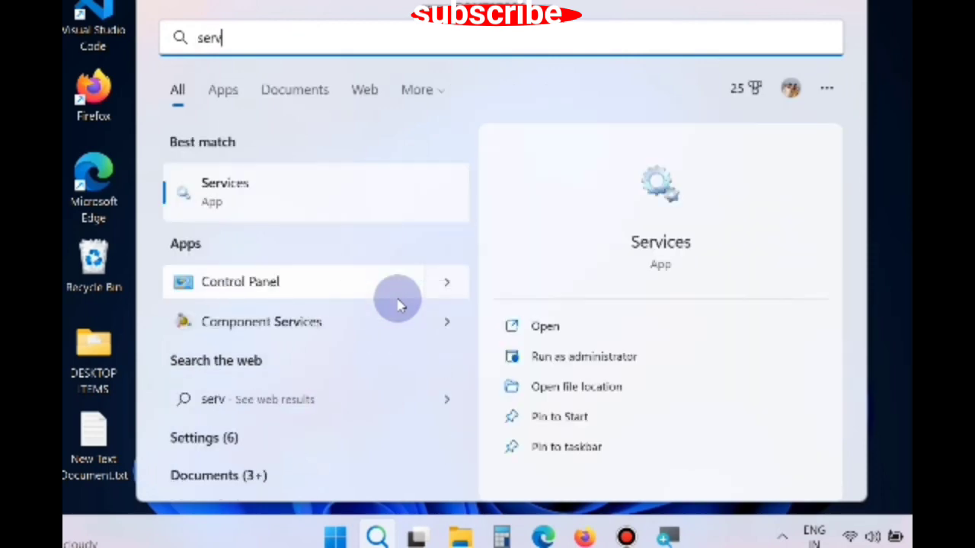
type("ices")
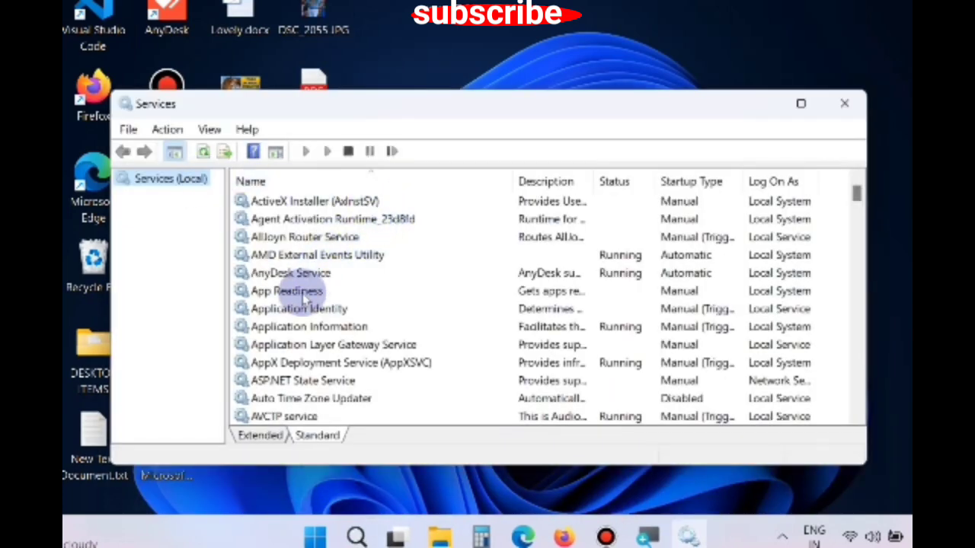
Start the Bluetooth Support Service from its context menu and open its properties
scroll("down", 3)
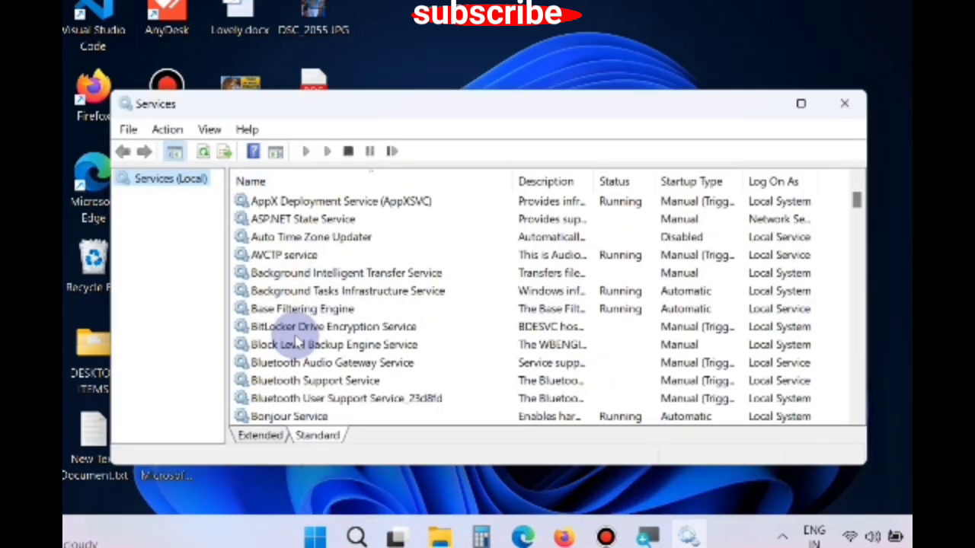
scroll("down", 3)
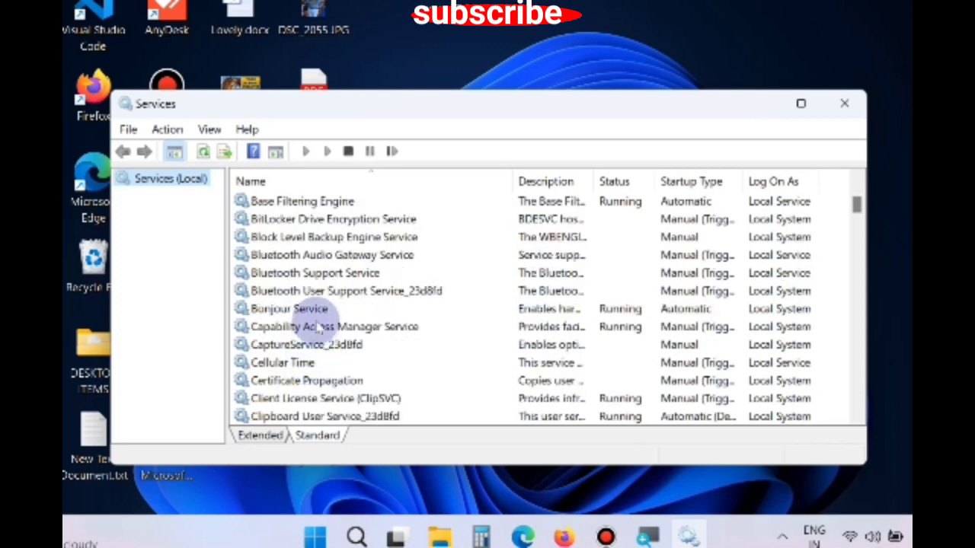
left_click(312, 271)
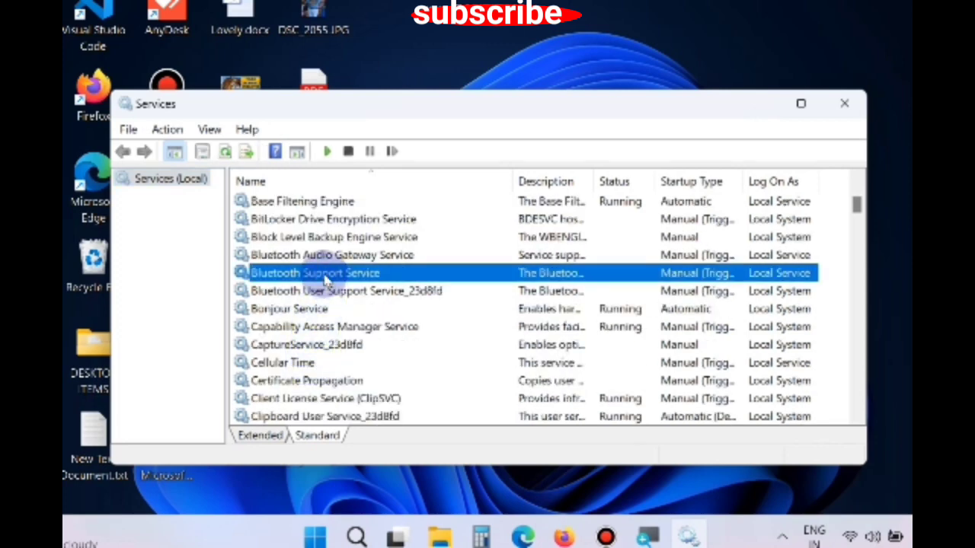
right_click(328, 273)
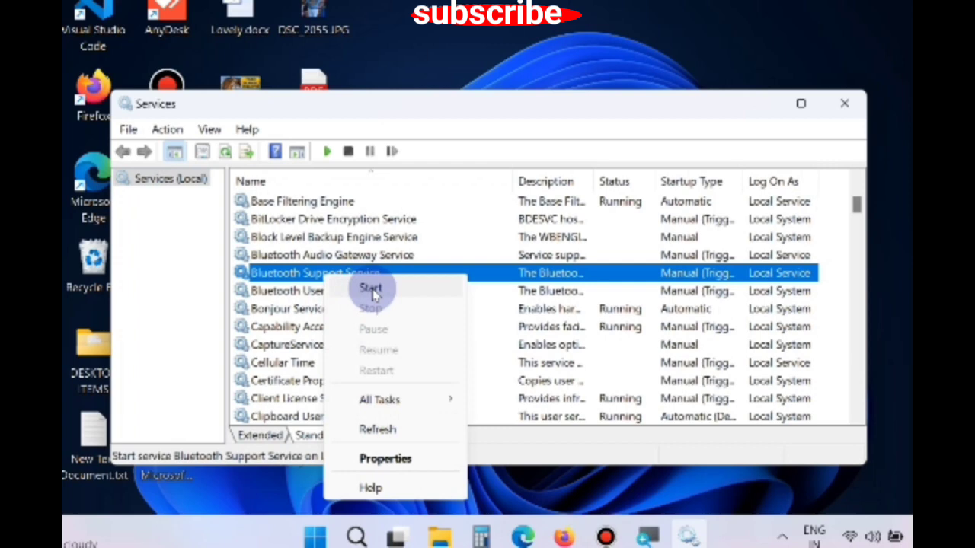
left_click(370, 288)
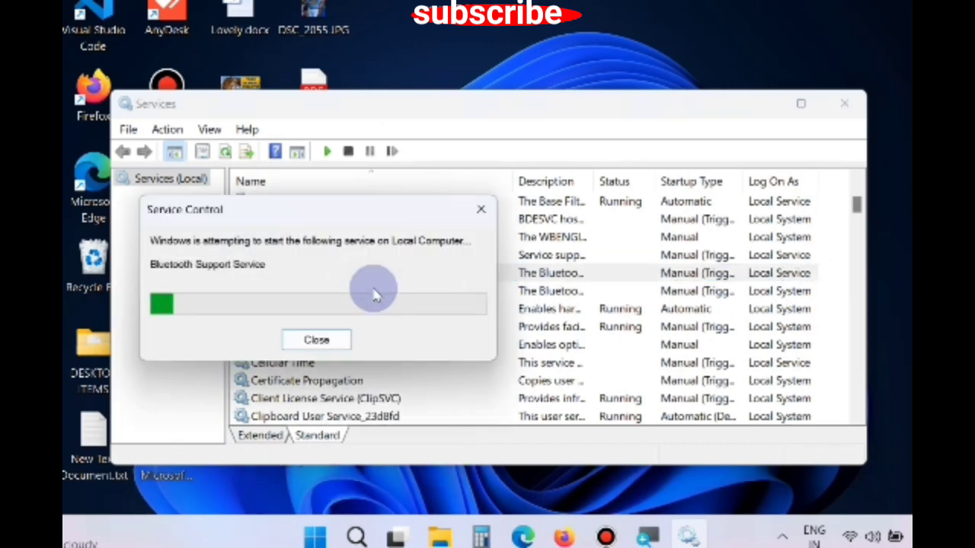
left_click(316, 340)
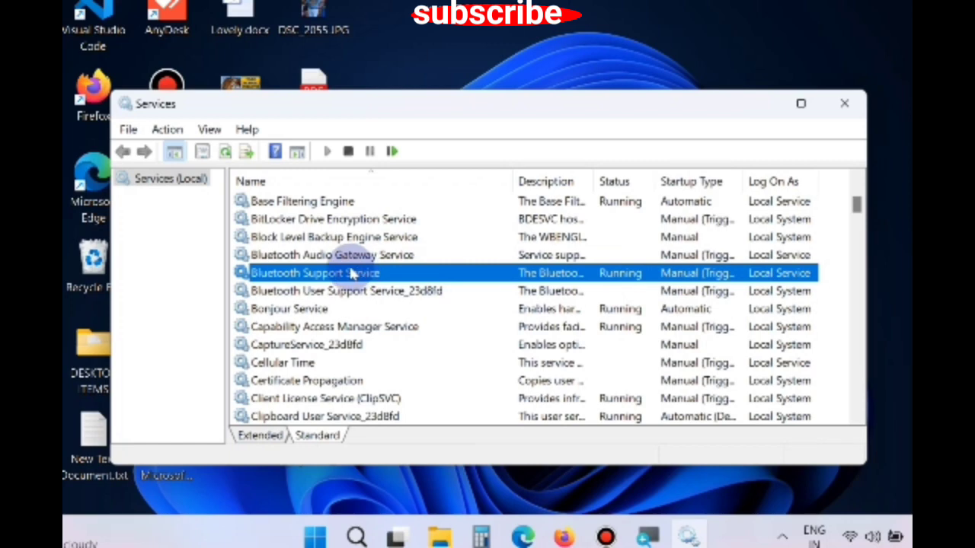
double_click(328, 273)
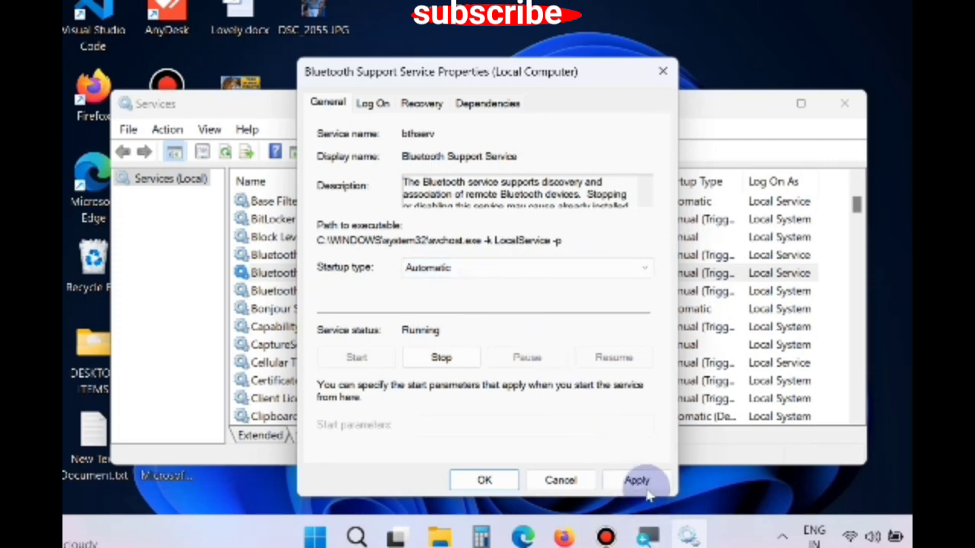
Start the Bluetooth Support Service in its properties and confirm with OK
left_click(637, 480)
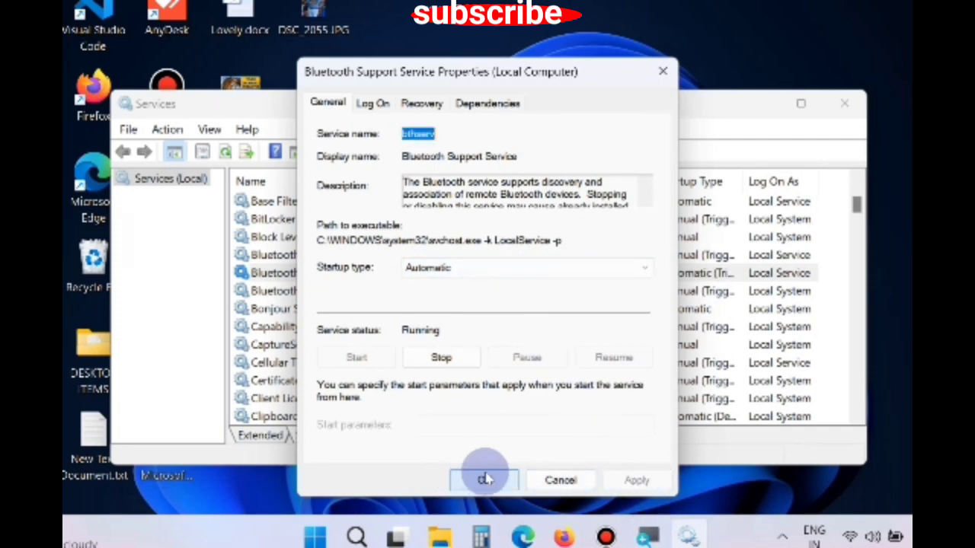
left_click(485, 480)
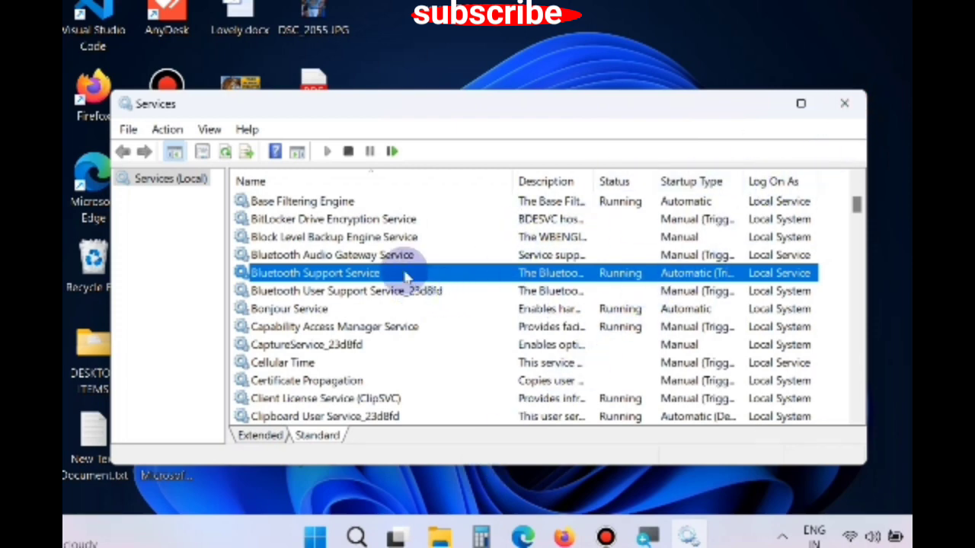
Restart the Bluetooth Support Service, then open Windows Settings
right_click(313, 273)
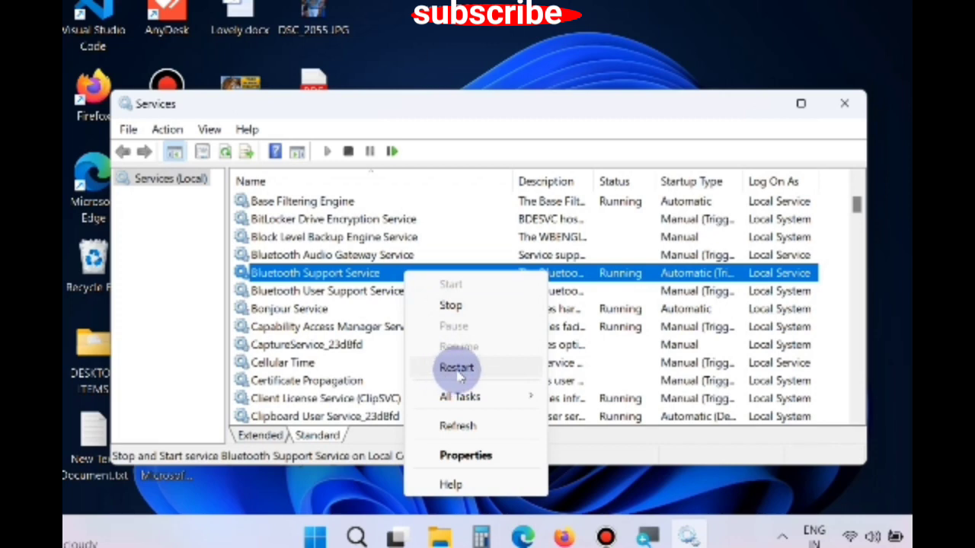
left_click(456, 368)
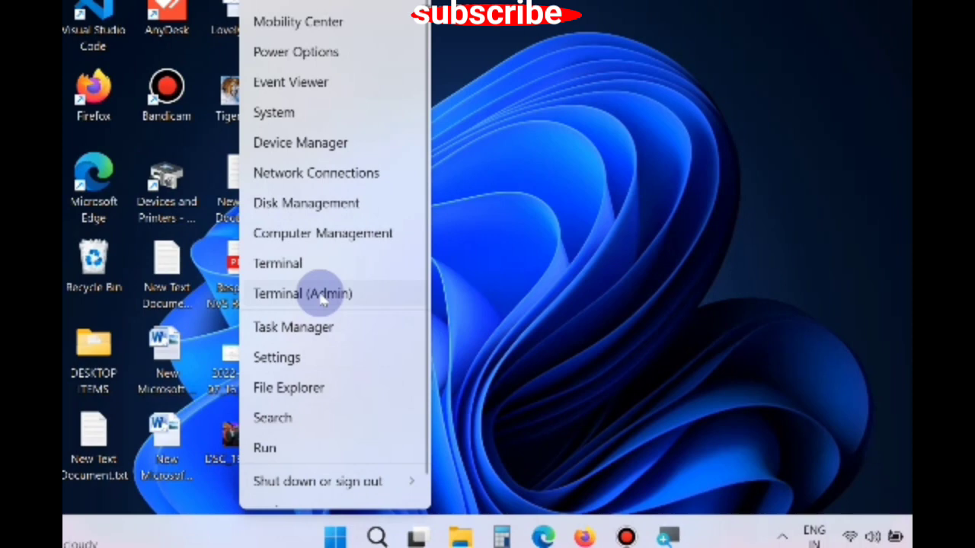
left_click(276, 357)
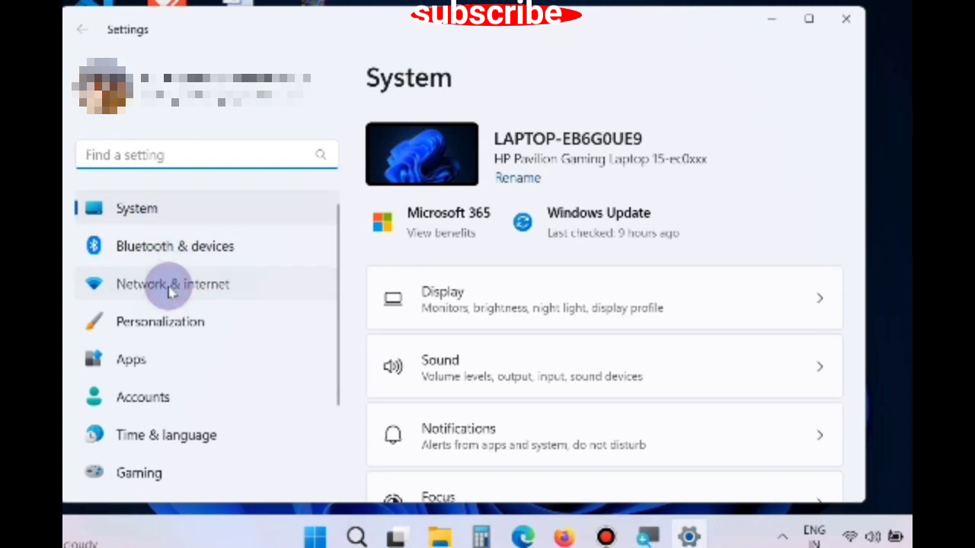
Run Reset now under Network & internet > Advanced network settings > Network reset
left_click(172, 283)
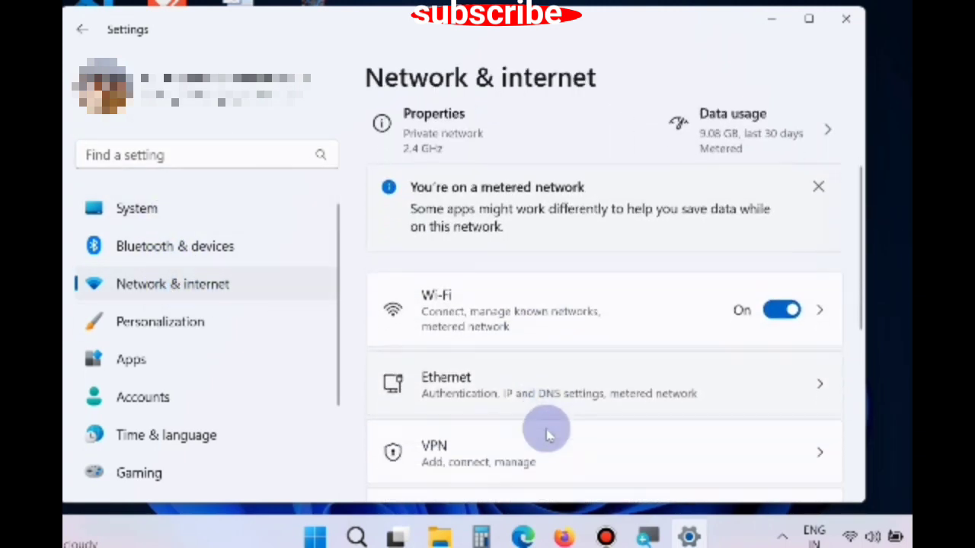
scroll("down", 3)
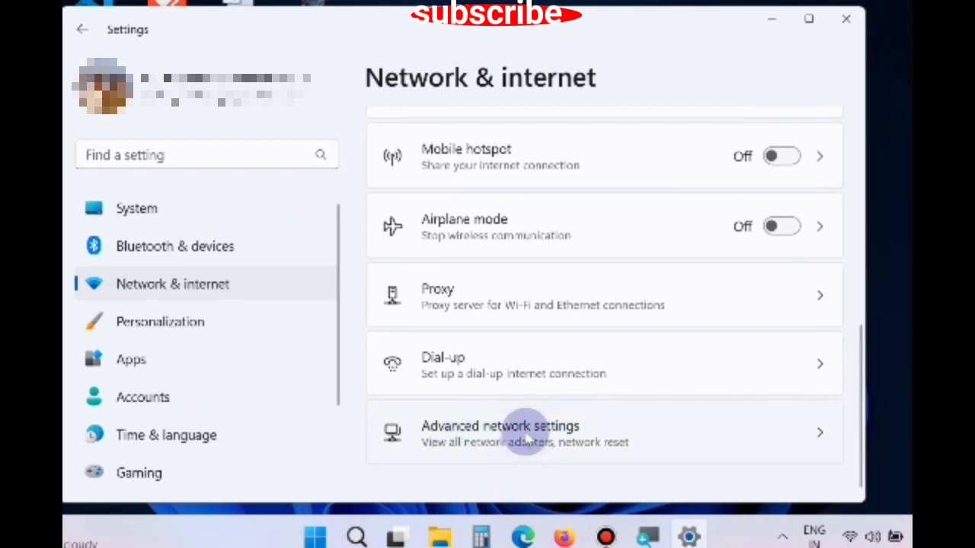
left_click(499, 433)
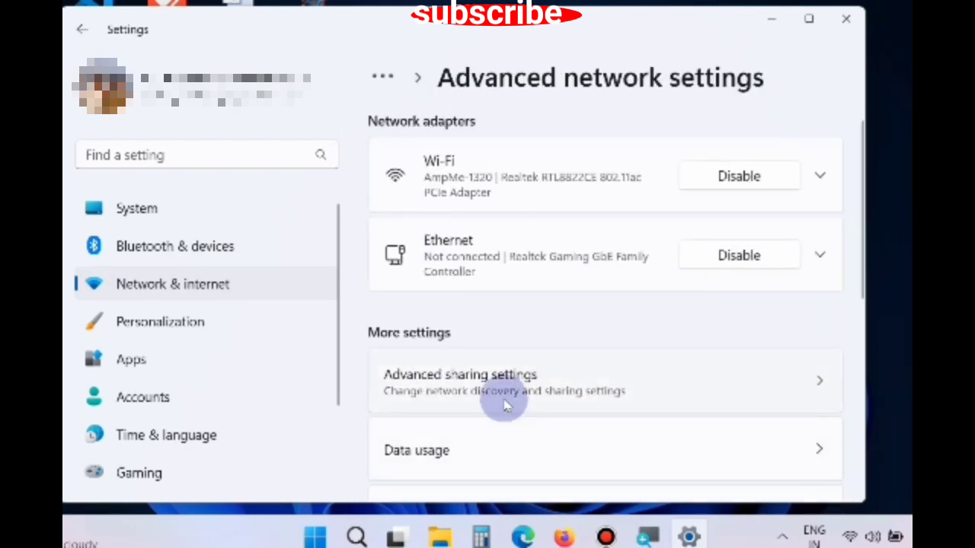
scroll("down", 3)
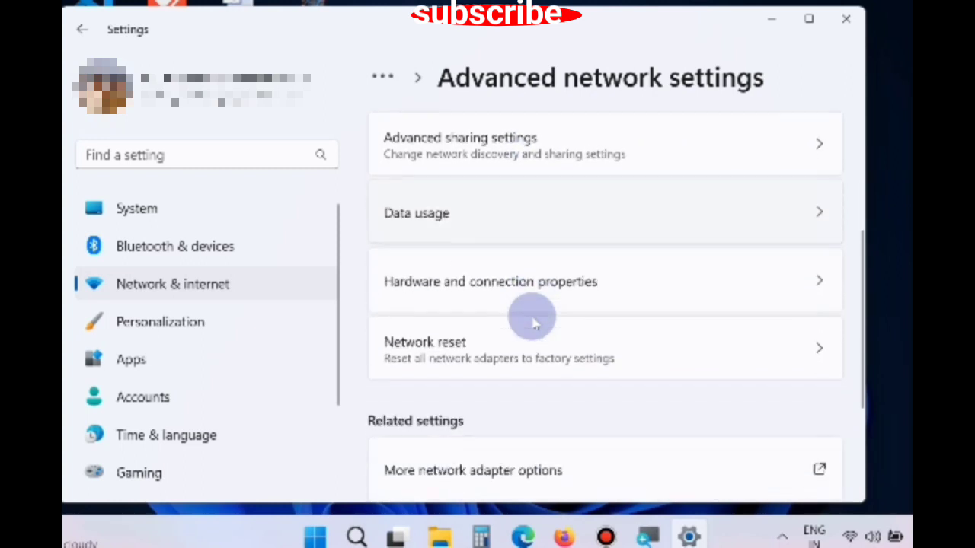
scroll("down", 3)
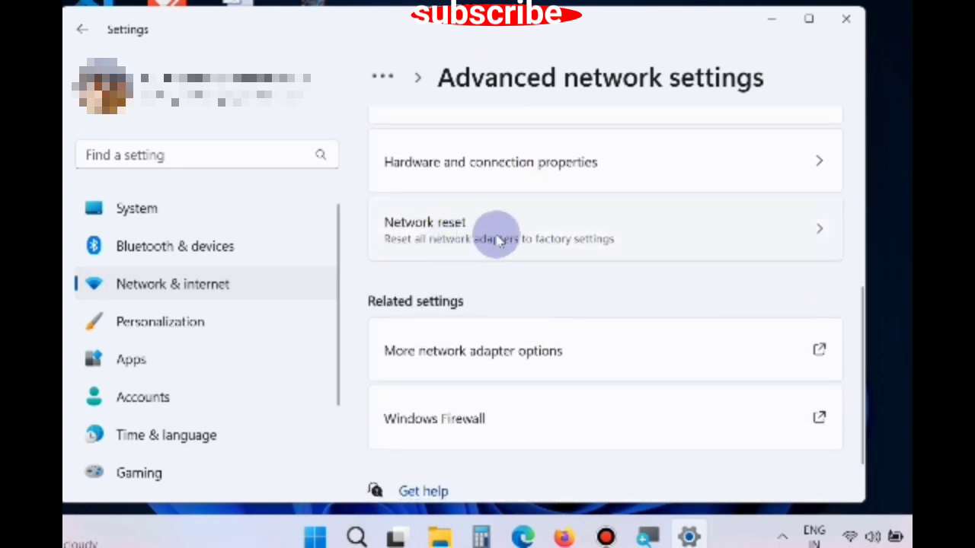
left_click(495, 228)
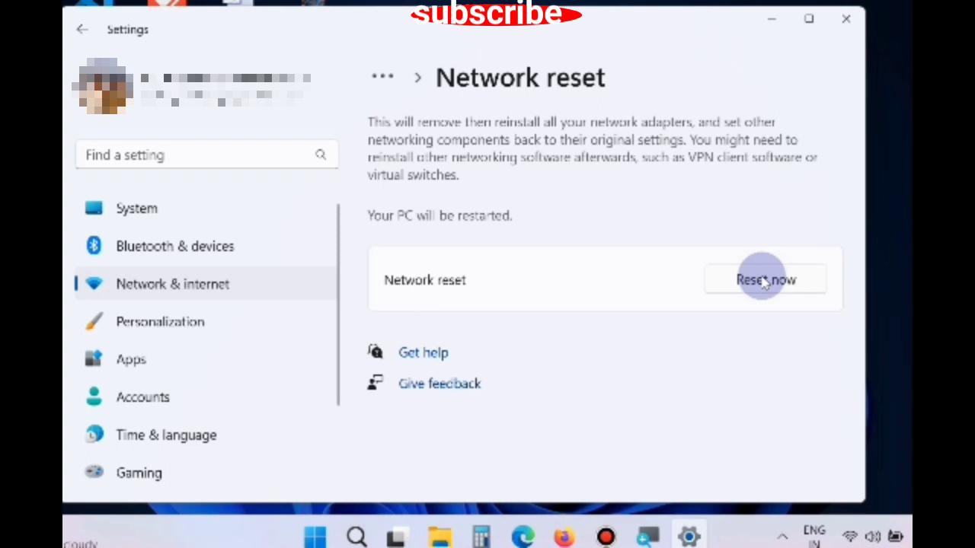
left_click(764, 279)
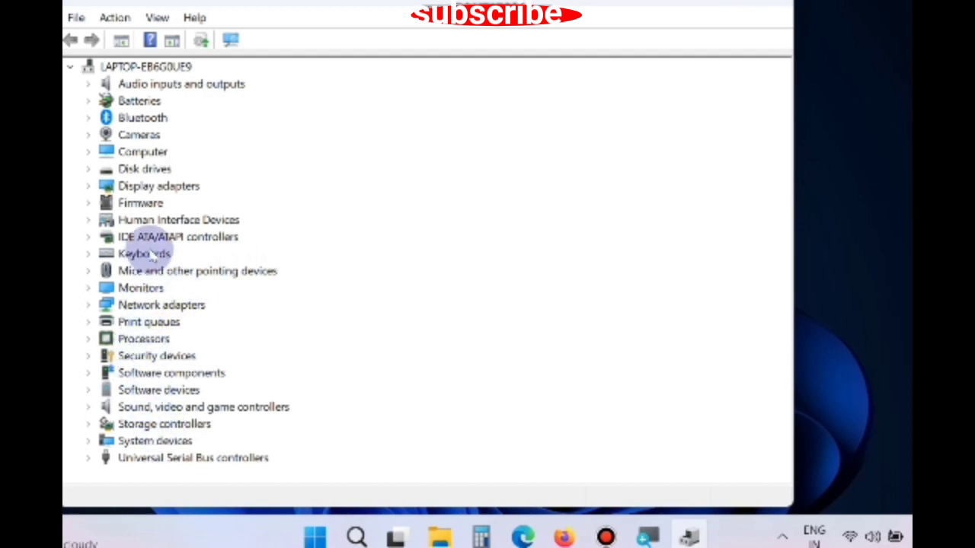
Search automatically for an updated Realtek RTL8822CE Wi-Fi adapter driver
left_click(89, 305)
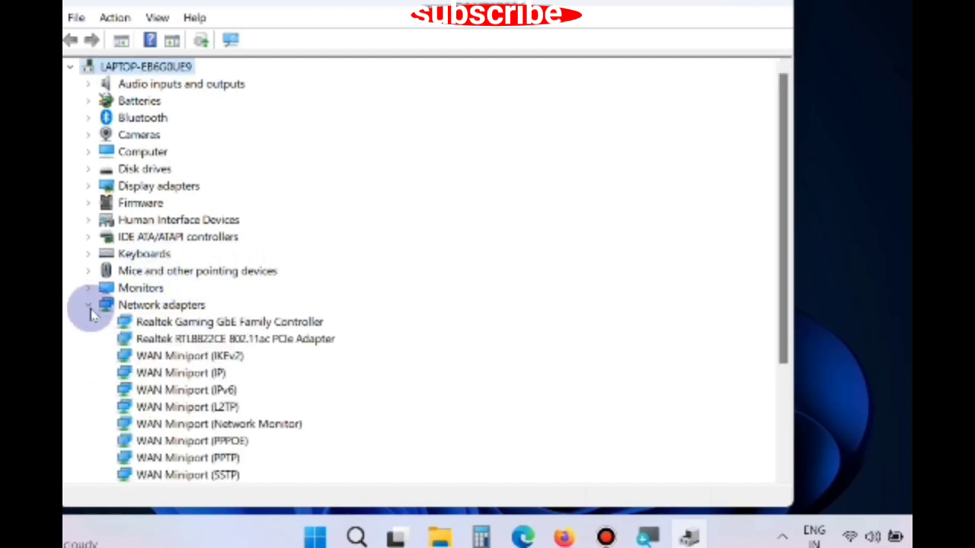
right_click(235, 338)
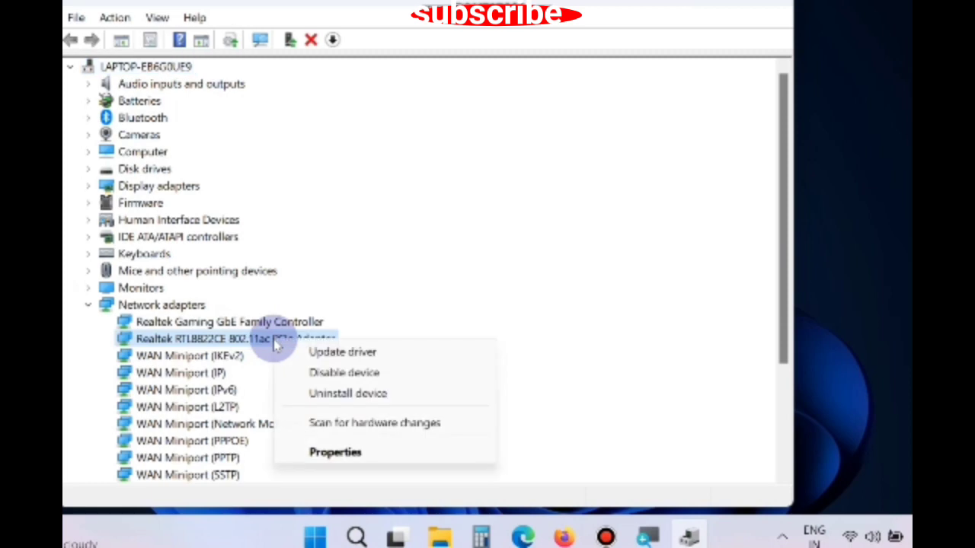
left_click(342, 352)
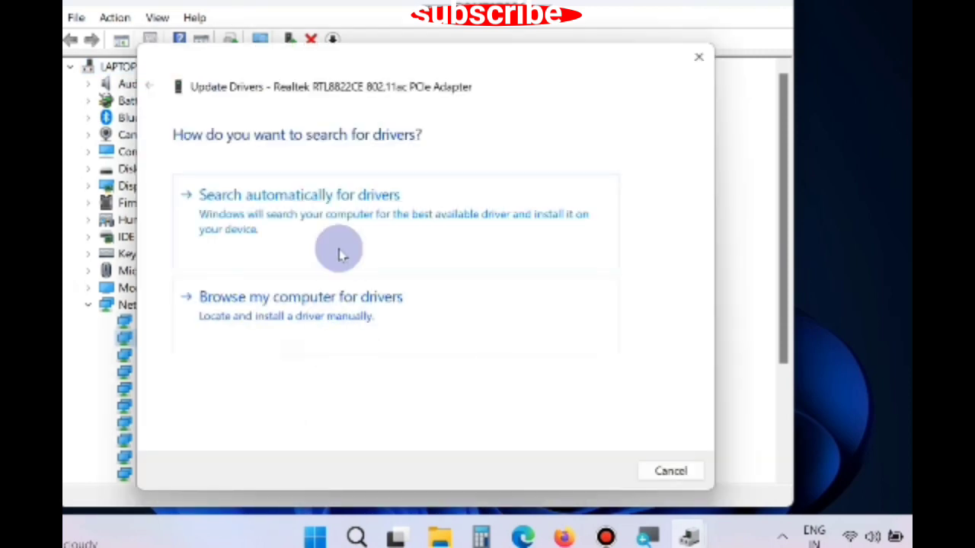
left_click(298, 195)
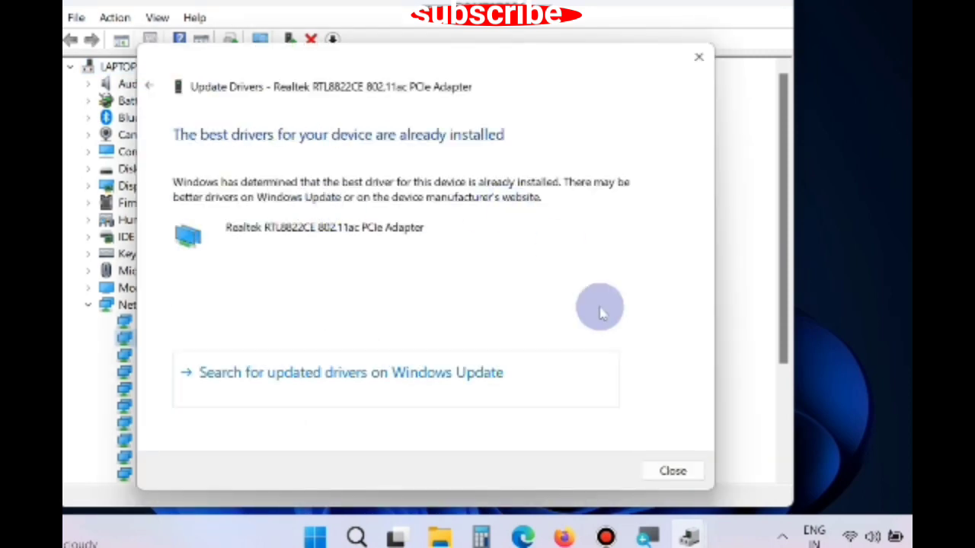